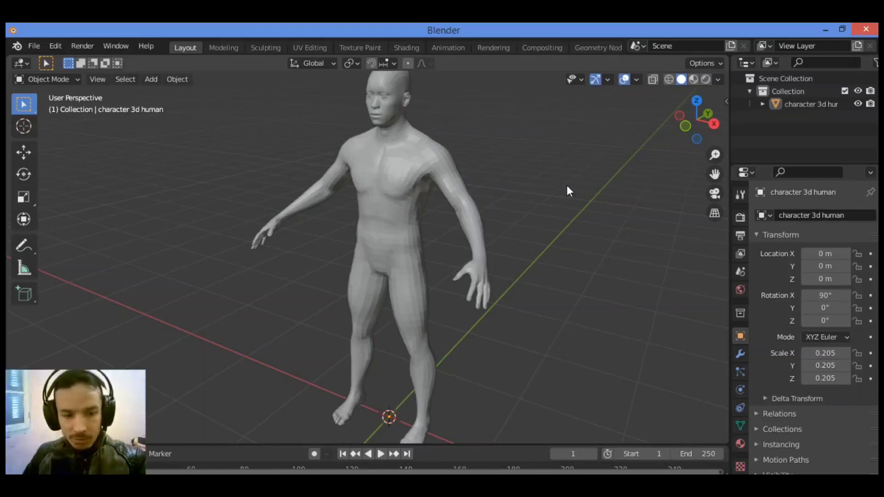
# Select the character mesh and pan the view down to its legs and feet
pyautogui.click(397, 168)
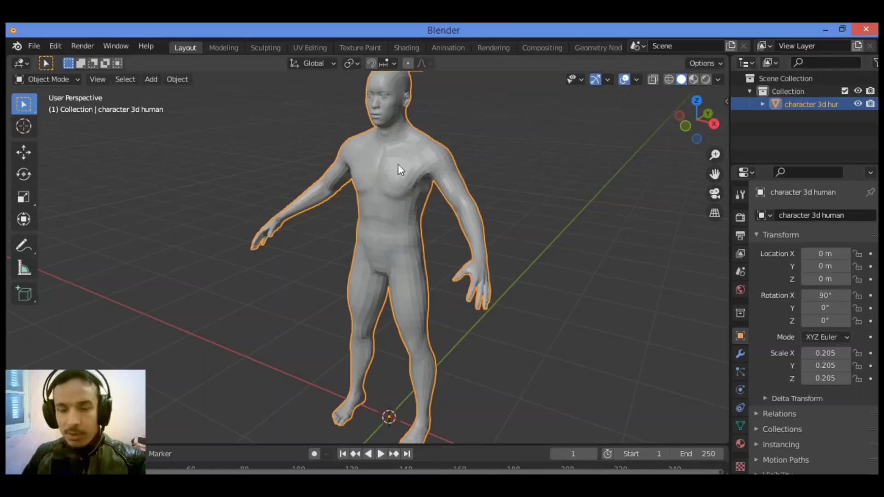
pyautogui.moveTo(374, 213)
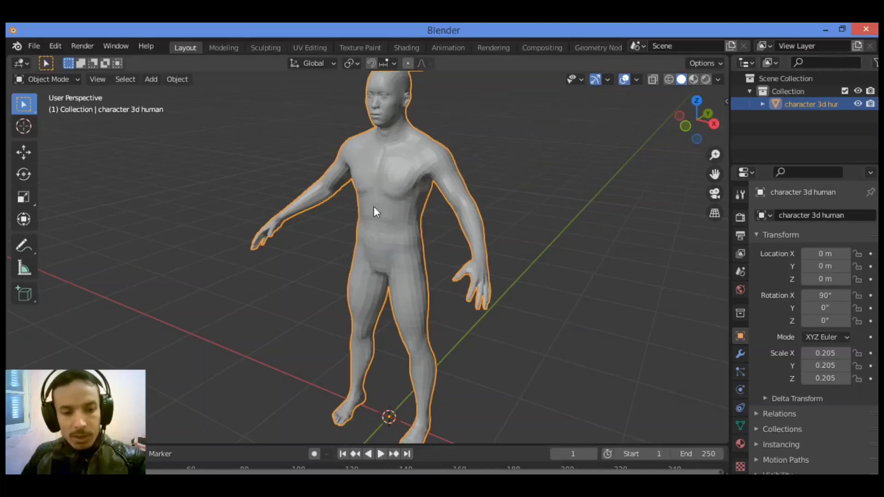
pyautogui.moveTo(421, 207)
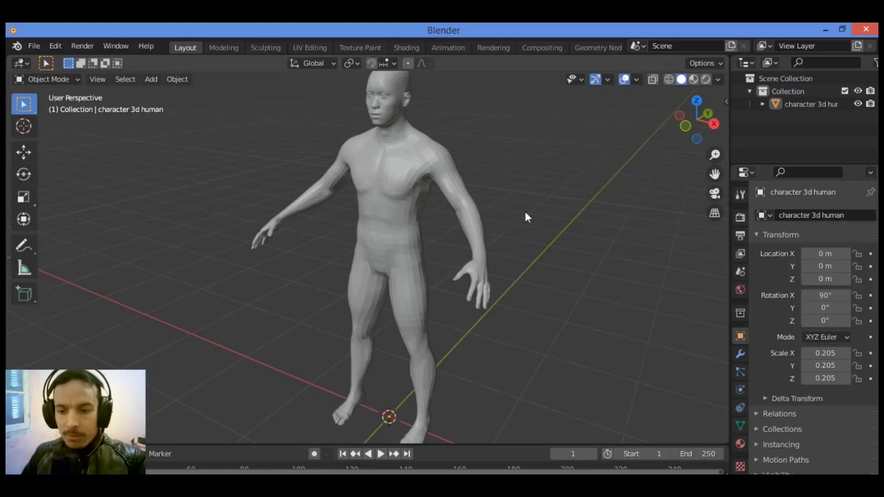
pyautogui.moveTo(427, 184)
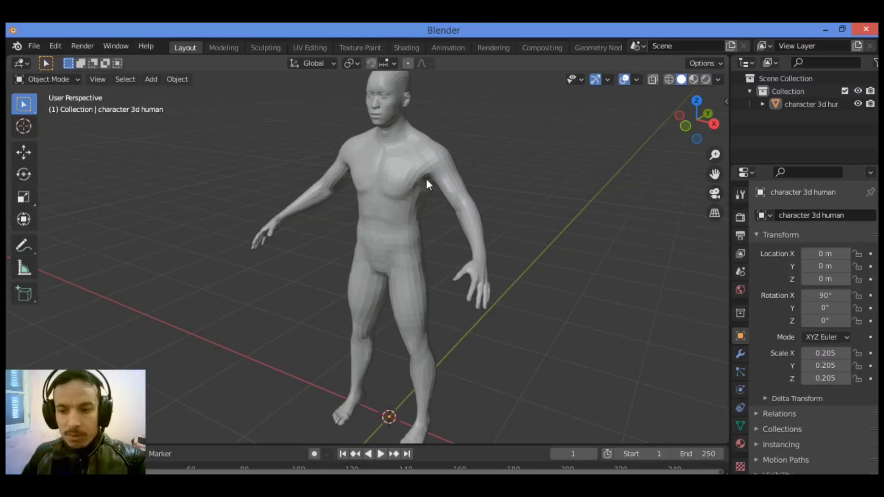
pyautogui.moveTo(592, 229)
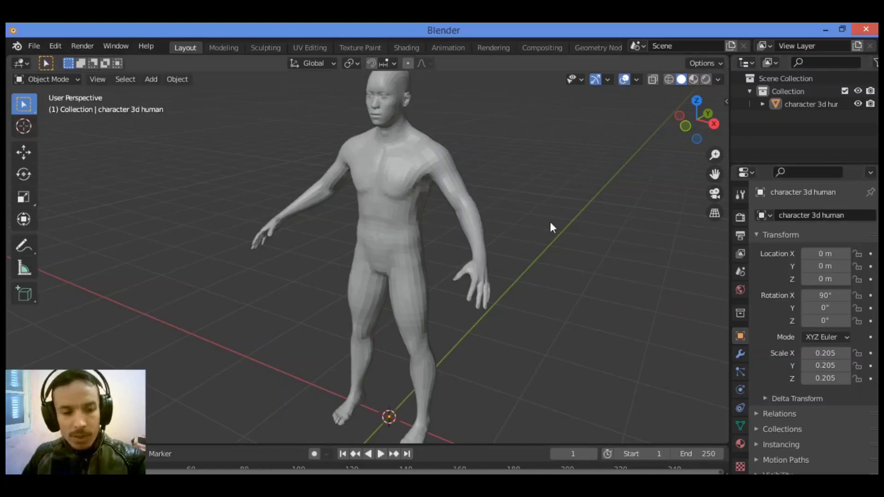
pyautogui.moveTo(530, 200)
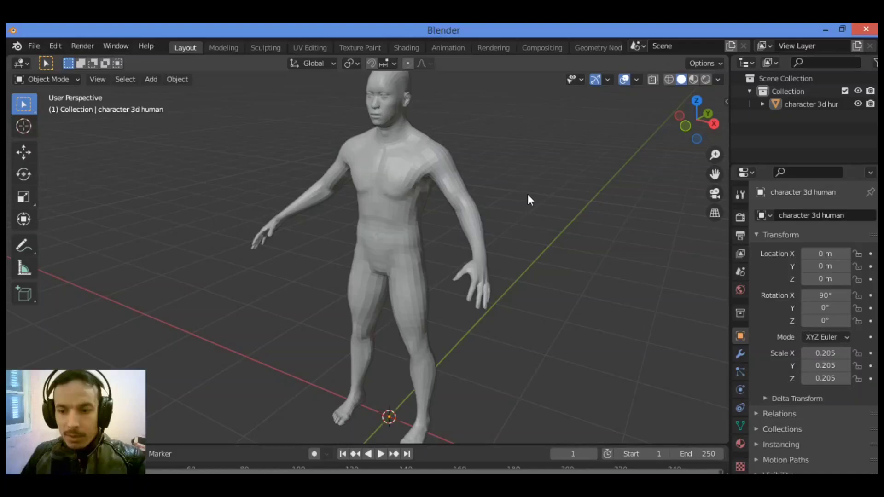
pyautogui.moveTo(508, 200)
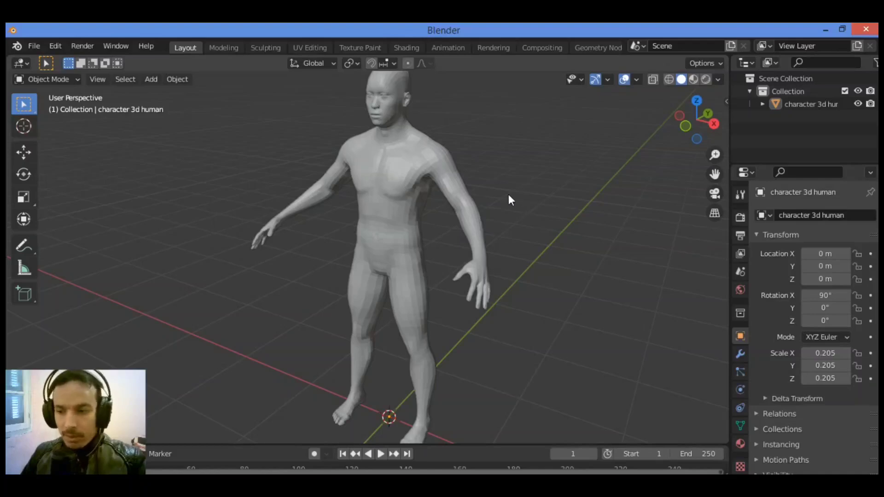
pyautogui.moveTo(529, 172)
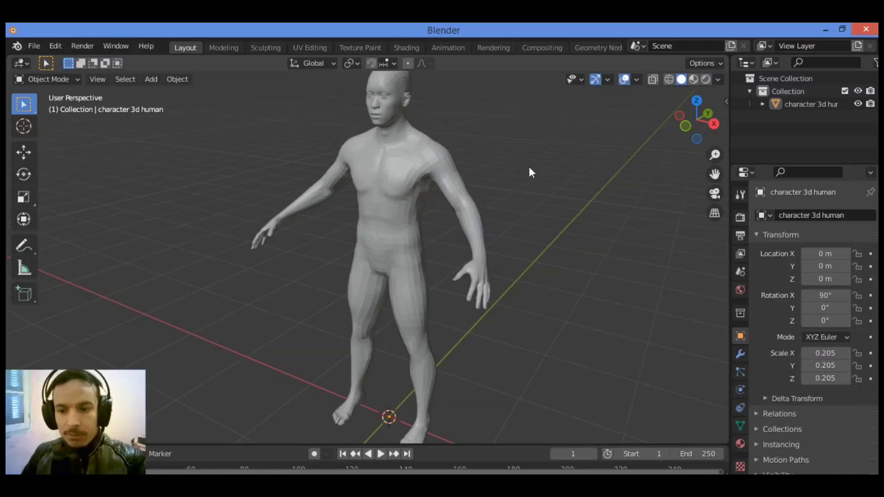
pyautogui.moveTo(416, 180)
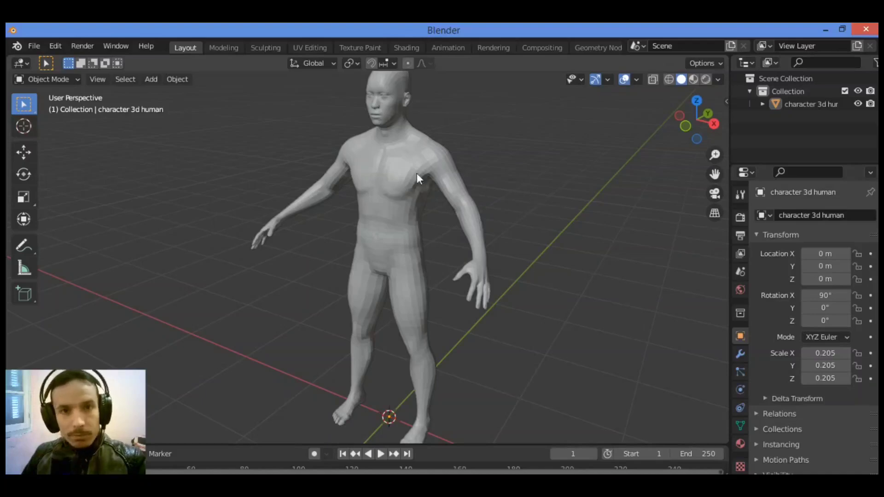
pyautogui.moveTo(497, 178)
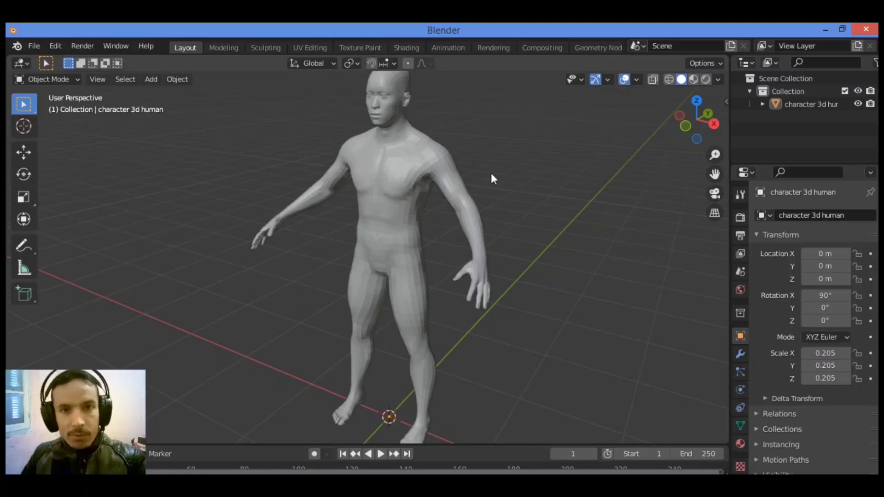
pyautogui.moveTo(509, 177)
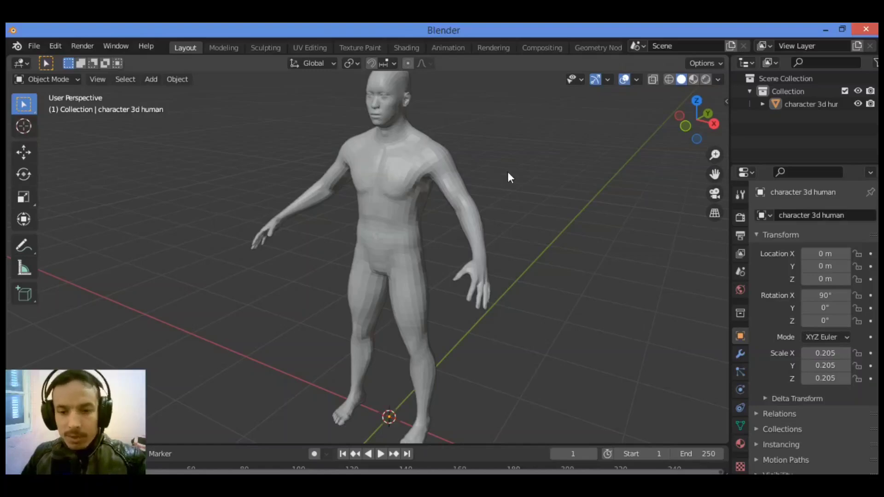
pyautogui.moveTo(514, 183)
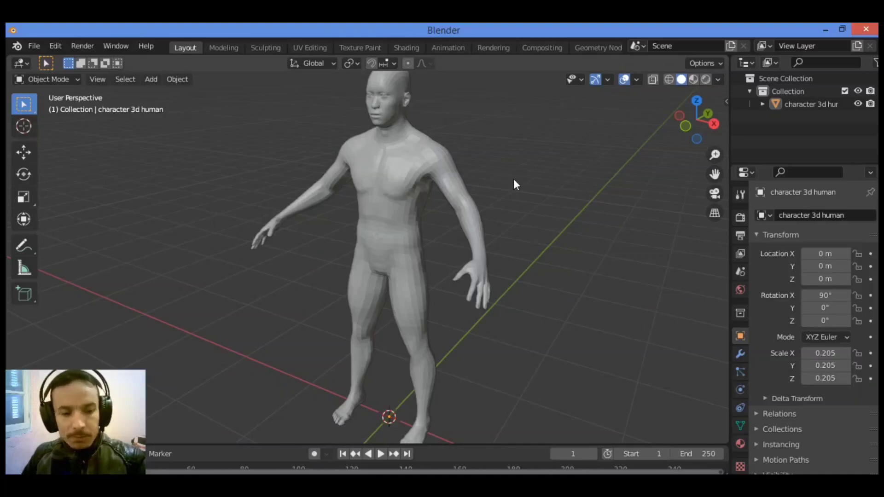
pyautogui.moveTo(505, 185)
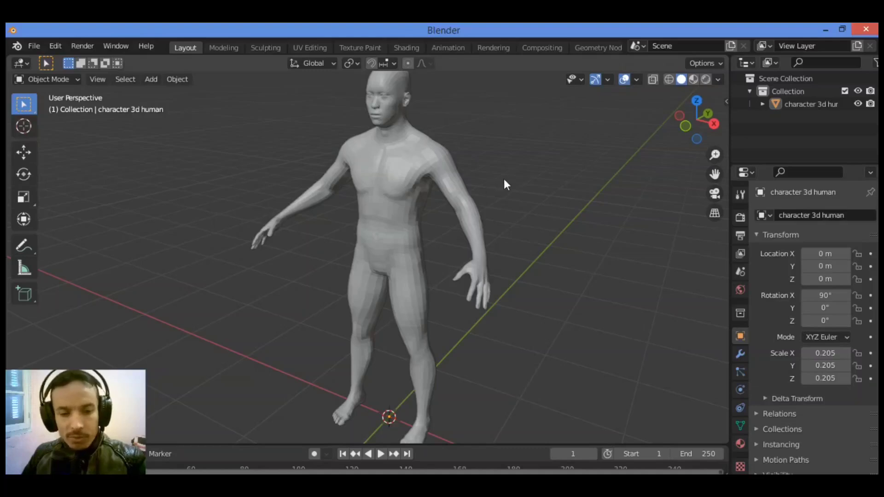
pyautogui.moveTo(466, 186)
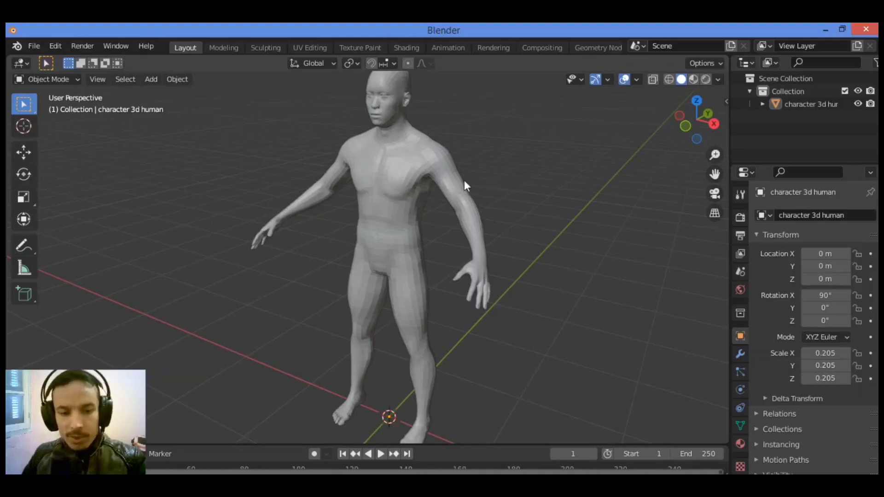
pyautogui.click(46, 79)
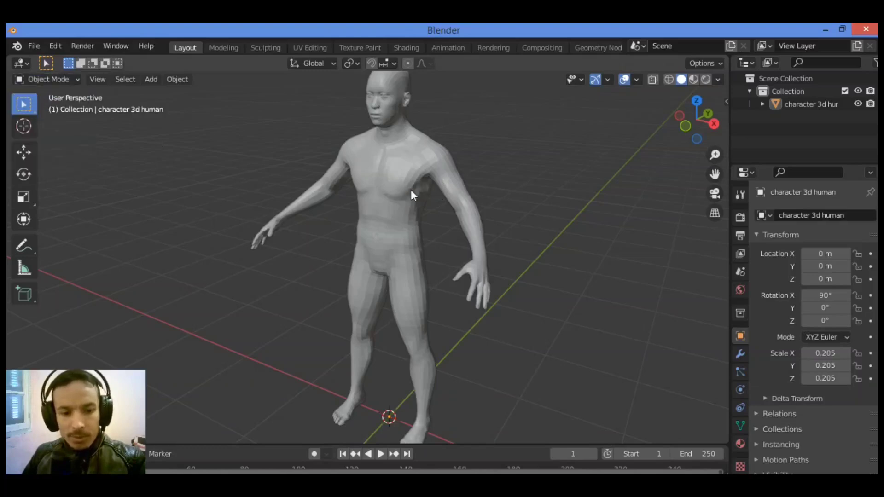
pyautogui.moveTo(532, 171)
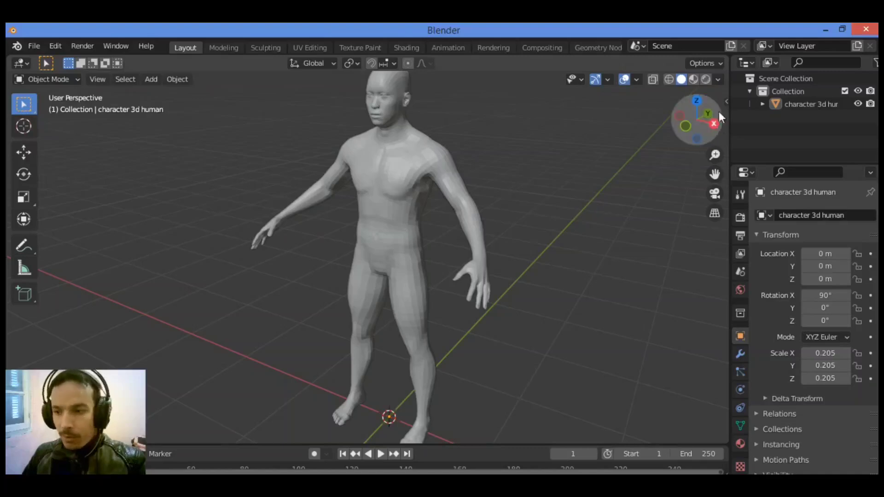
pyautogui.moveTo(714, 213)
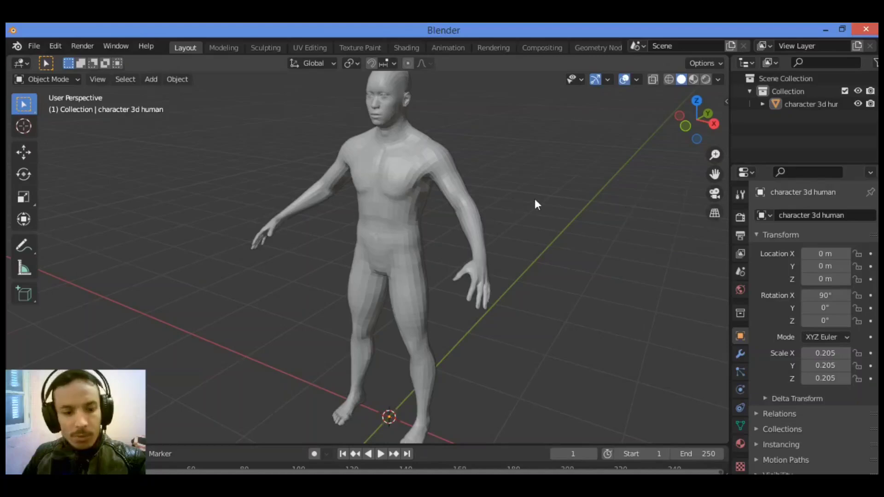
pyautogui.moveTo(519, 211)
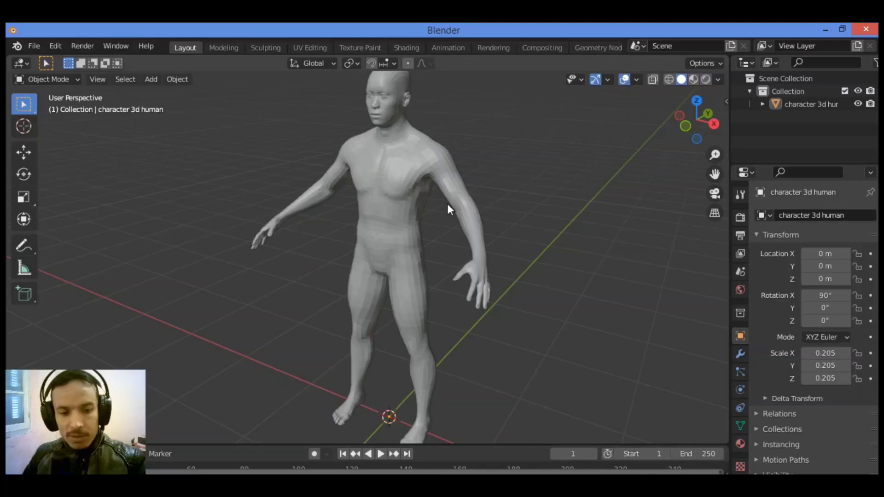
pyautogui.moveTo(329, 421)
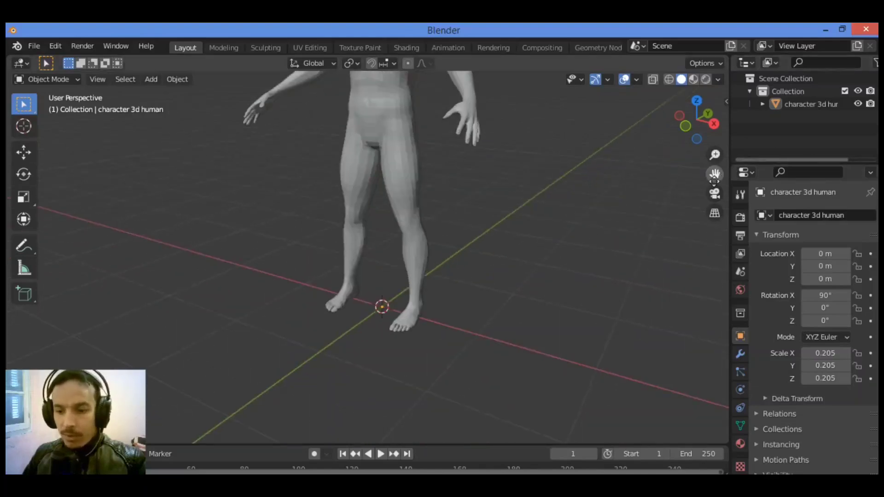
# Zoom the viewport out with the mouse wheel
pyautogui.scroll(-3)
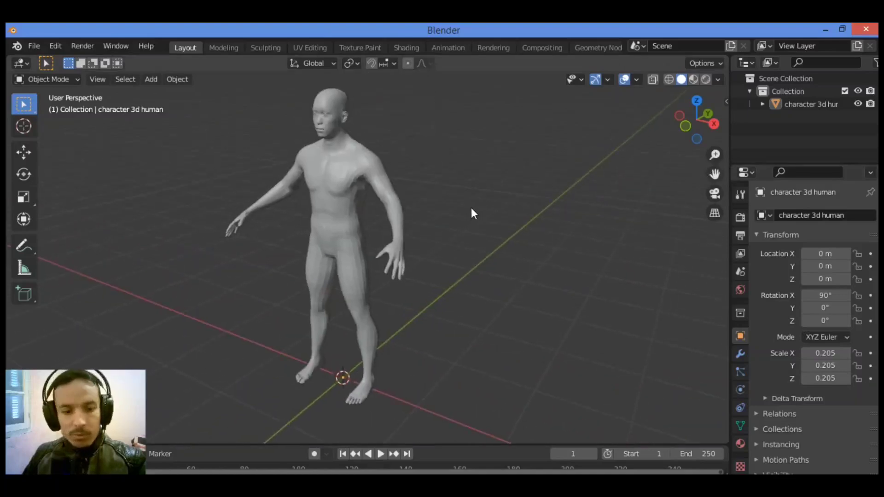
pyautogui.moveTo(440, 220)
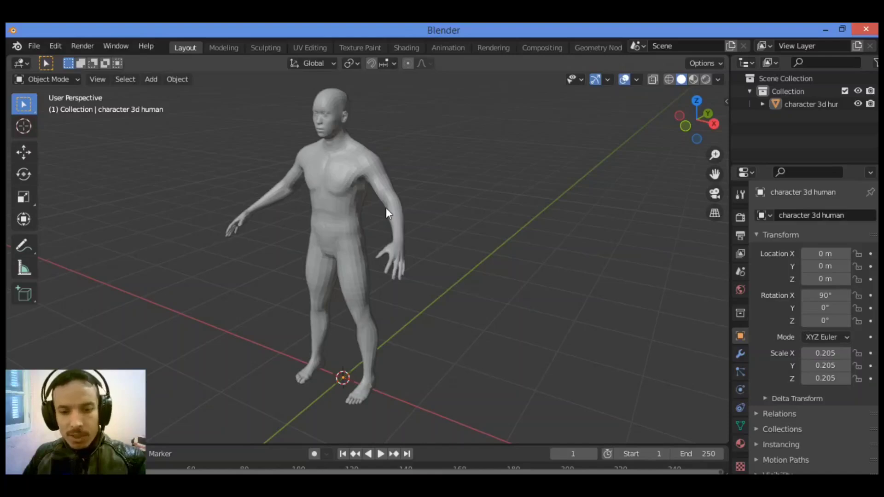
pyautogui.moveTo(370, 202)
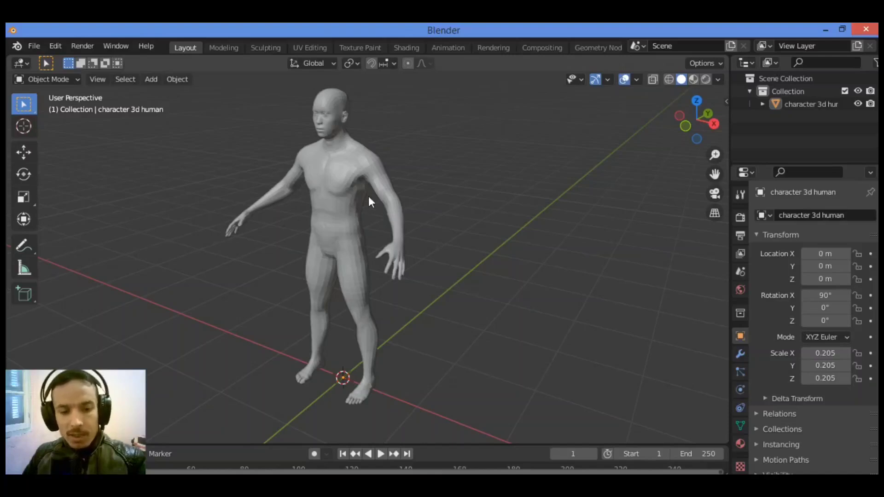
pyautogui.moveTo(366, 371)
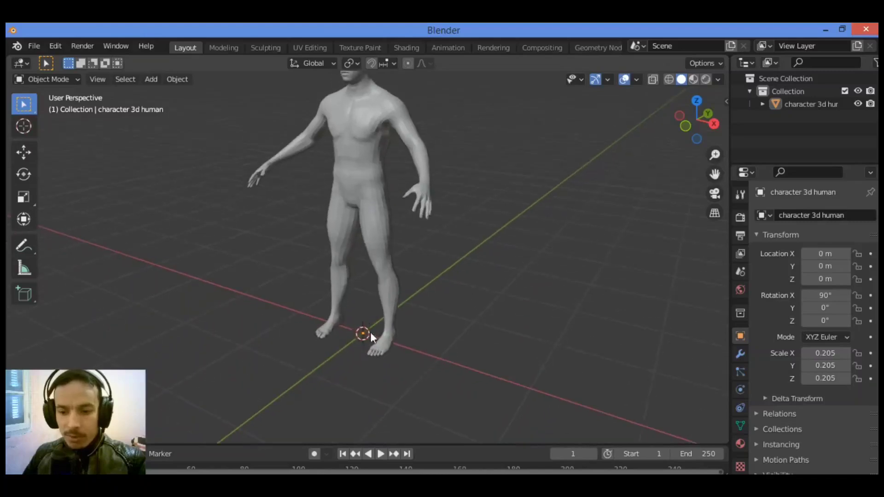
pyautogui.moveTo(372, 175)
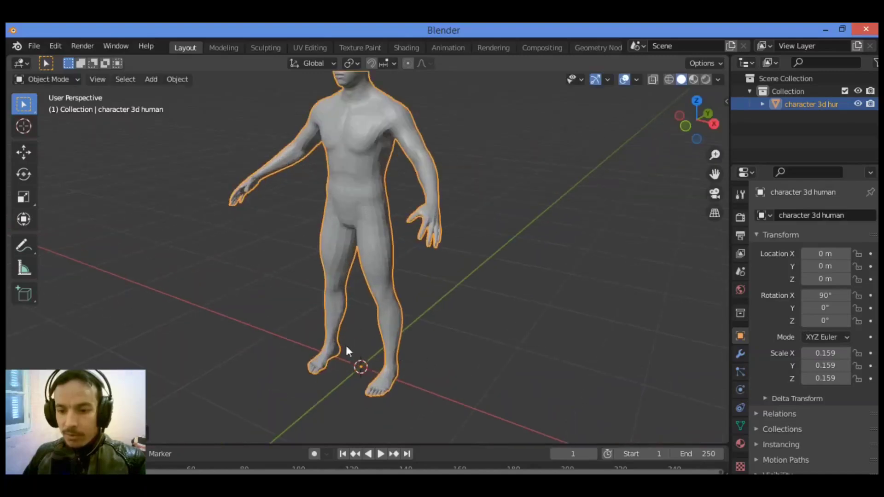
pyautogui.click(356, 208)
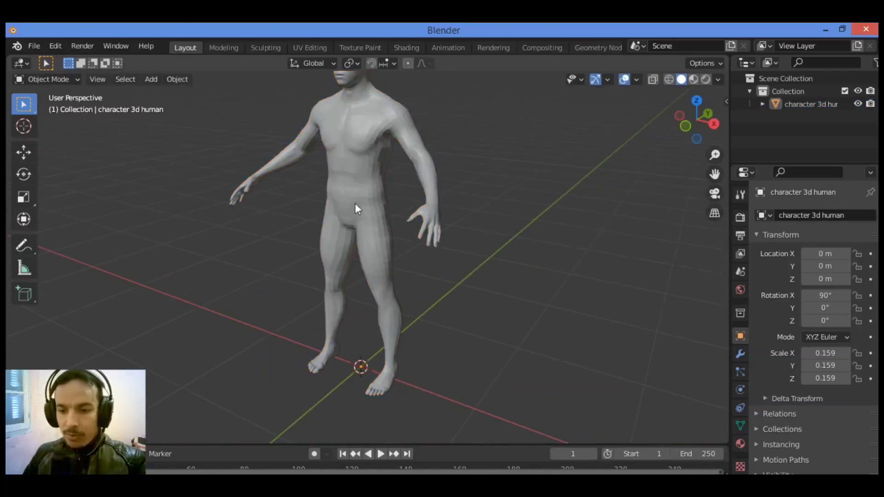
pyautogui.moveTo(360, 386)
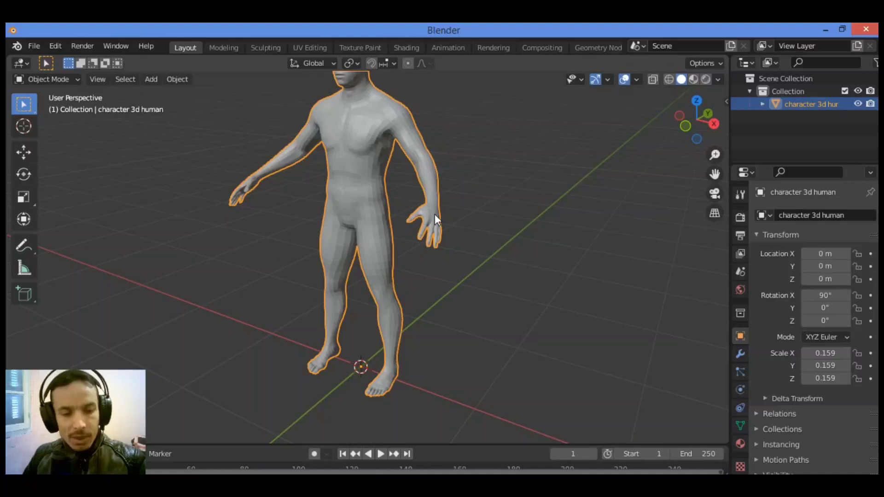
pyautogui.moveTo(429, 303)
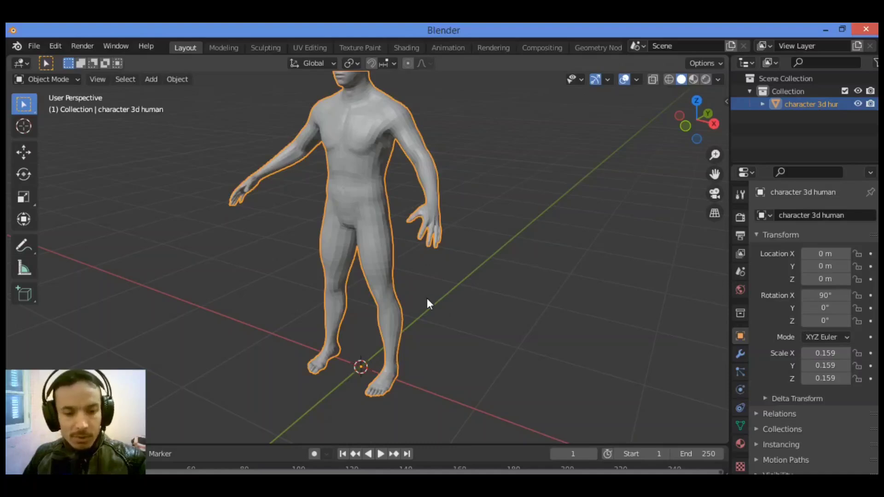
pyautogui.moveTo(386, 307)
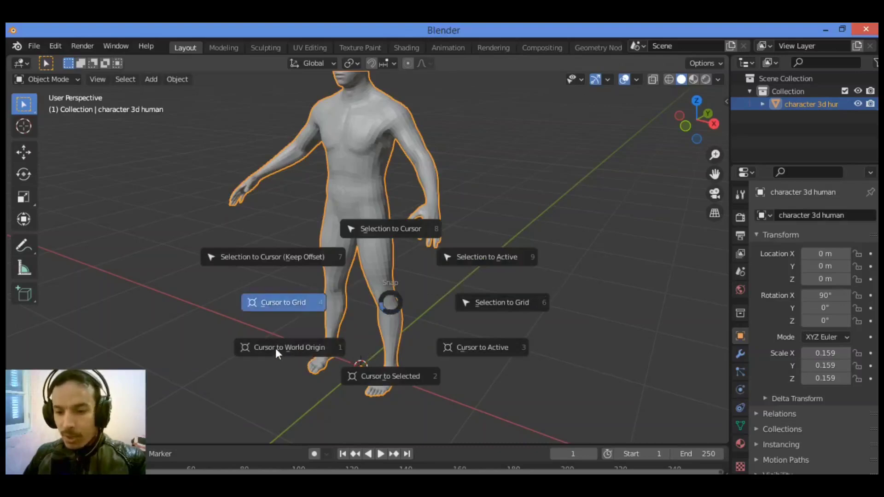
# Select the character and snap the 3D cursor to the world origin
pyautogui.click(289, 347)
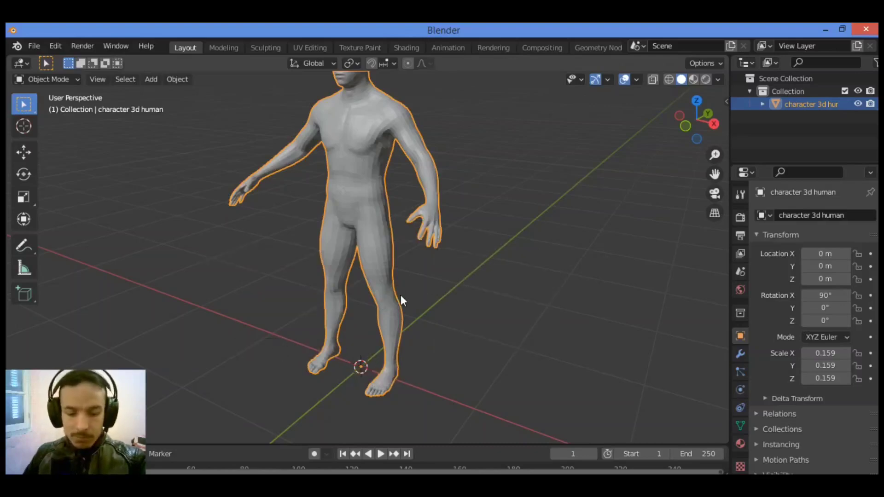
pyautogui.press('shift+s')
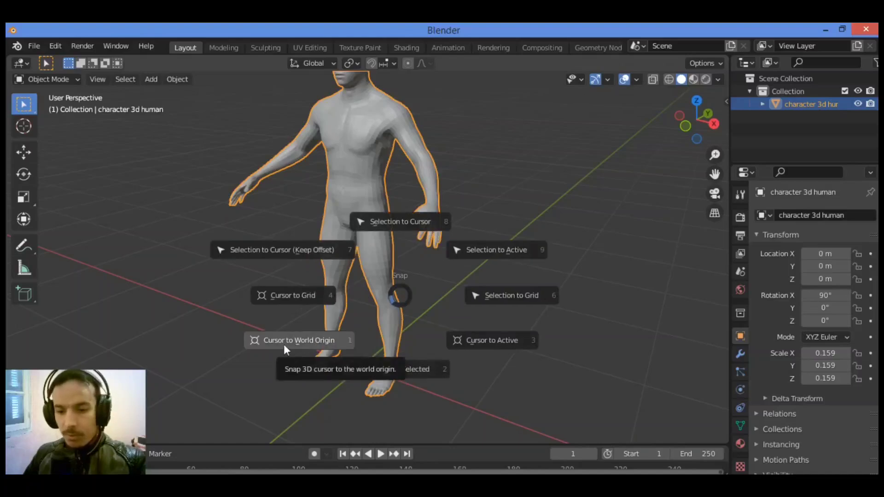
pyautogui.click(293, 340)
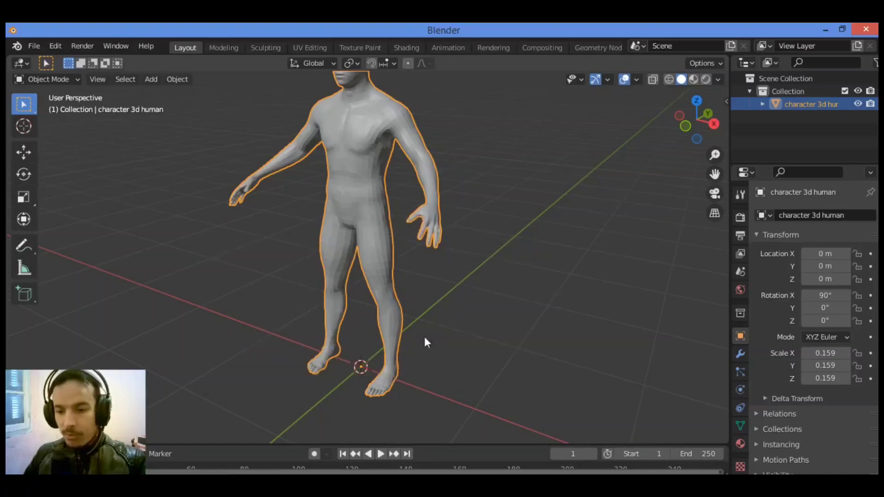
pyautogui.moveTo(384, 327)
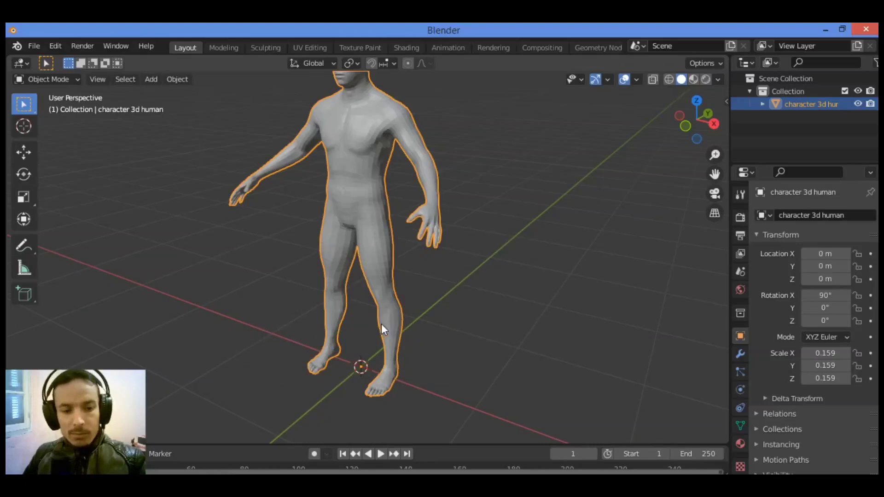
pyautogui.moveTo(333, 376)
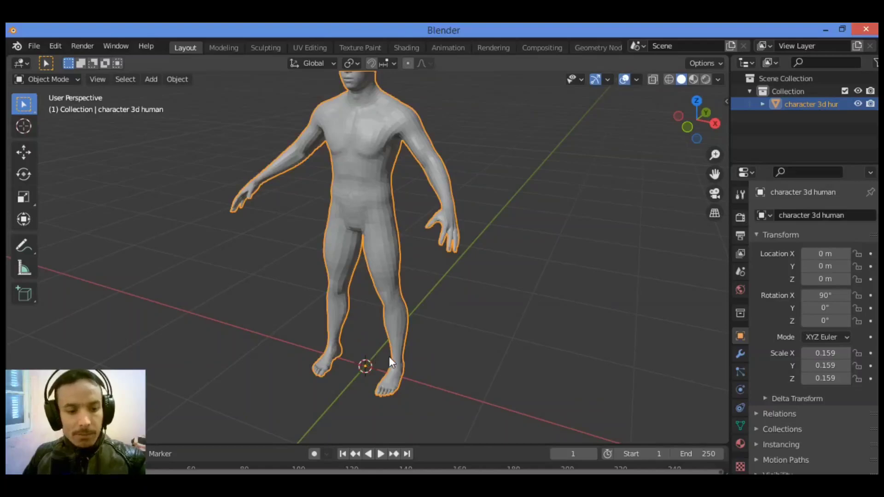
pyautogui.moveTo(396, 366)
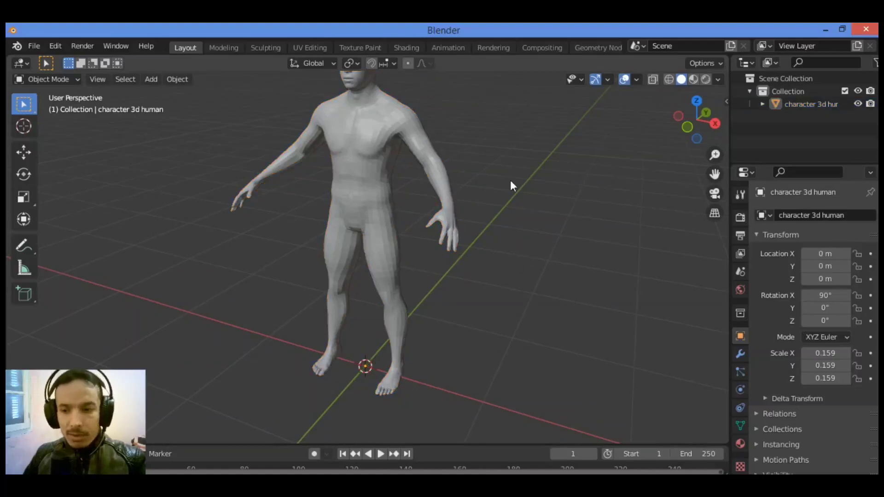
pyautogui.moveTo(140, 286)
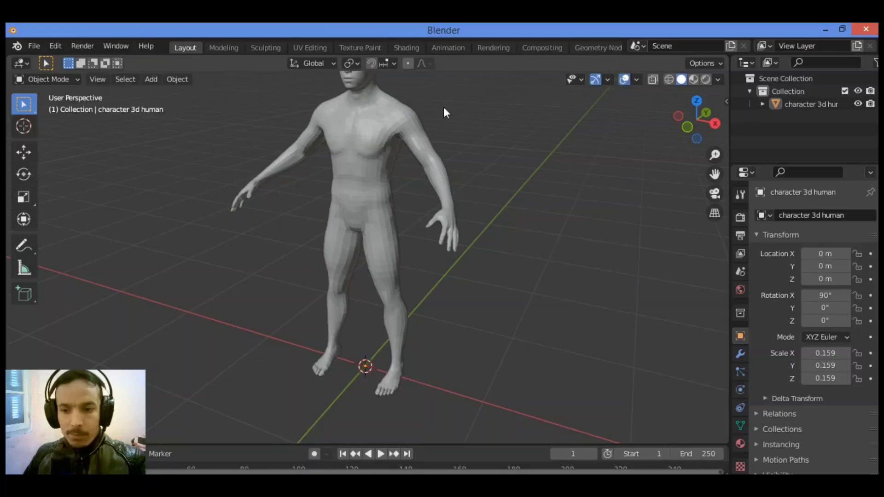
pyautogui.click(367, 121)
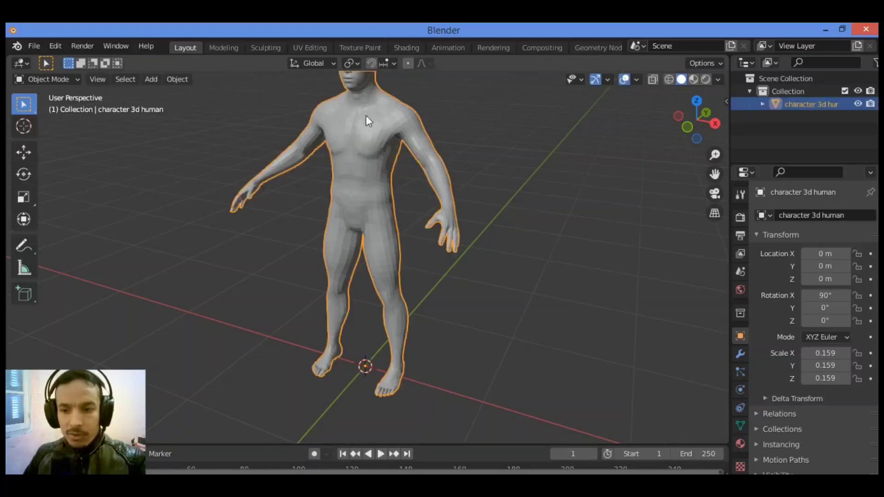
pyautogui.click(127, 260)
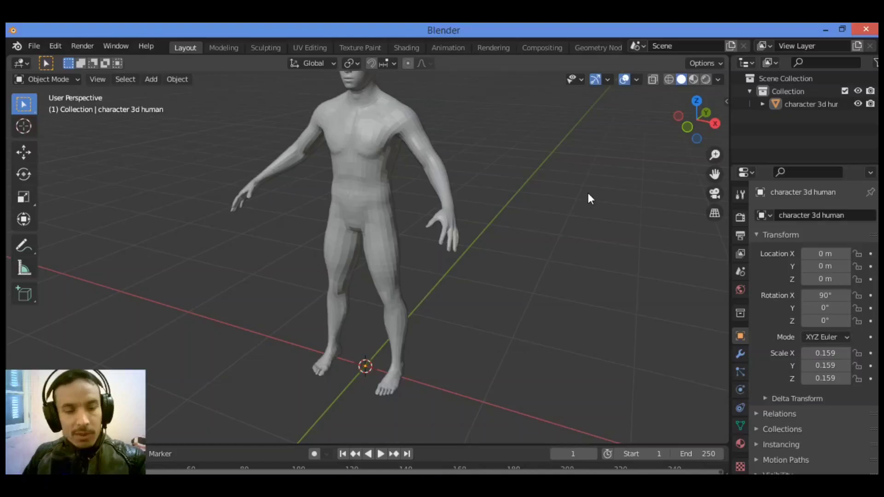
pyautogui.moveTo(622, 227)
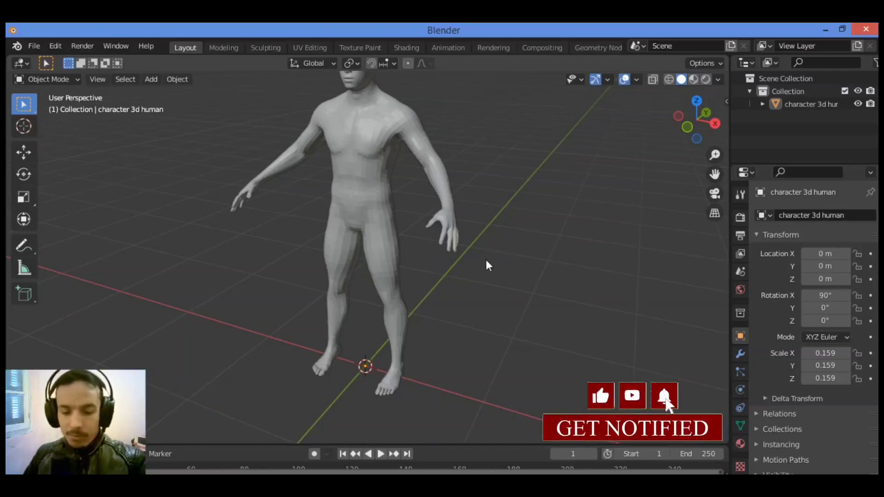
# Add a single-bone Armature at the world origin from the Add menu
pyautogui.click(151, 79)
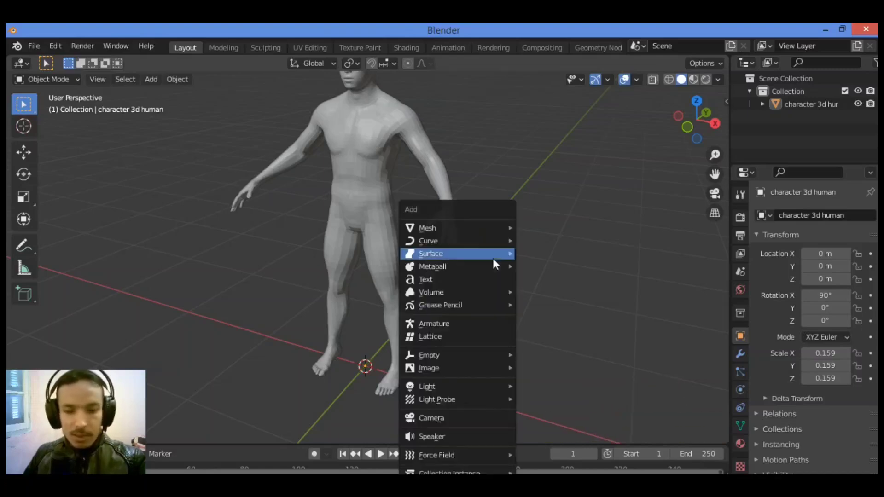
pyautogui.moveTo(445, 242)
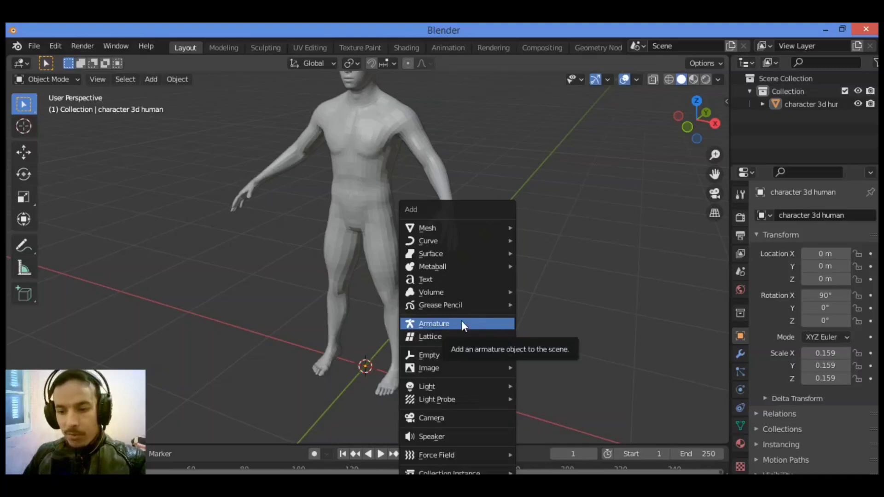
pyautogui.click(434, 324)
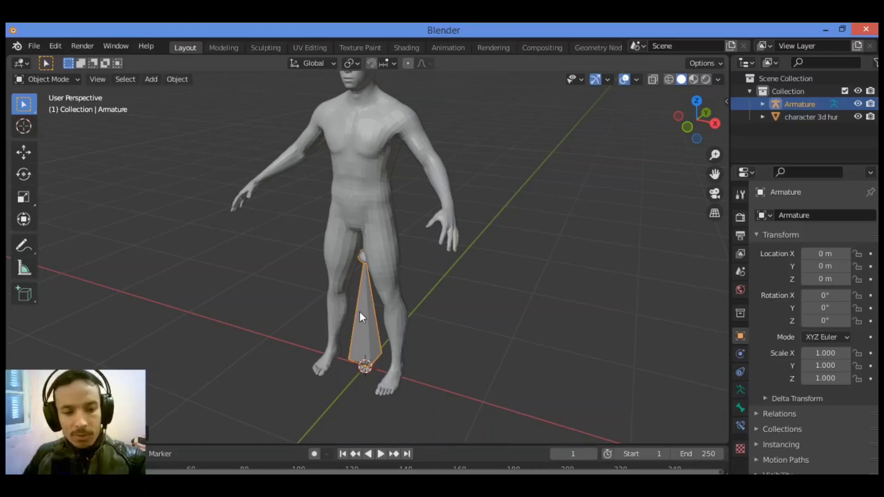
pyautogui.moveTo(375, 315)
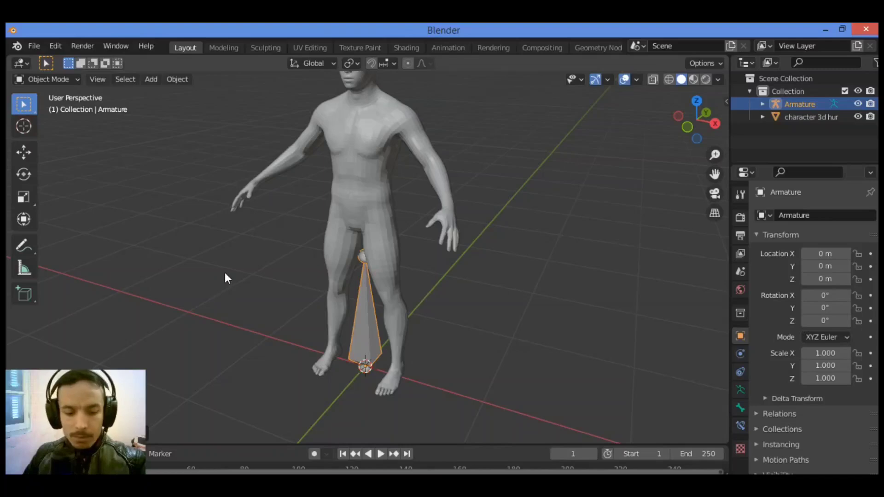
# Switch the armature into Edit Mode with Tab
pyautogui.press('Tab')
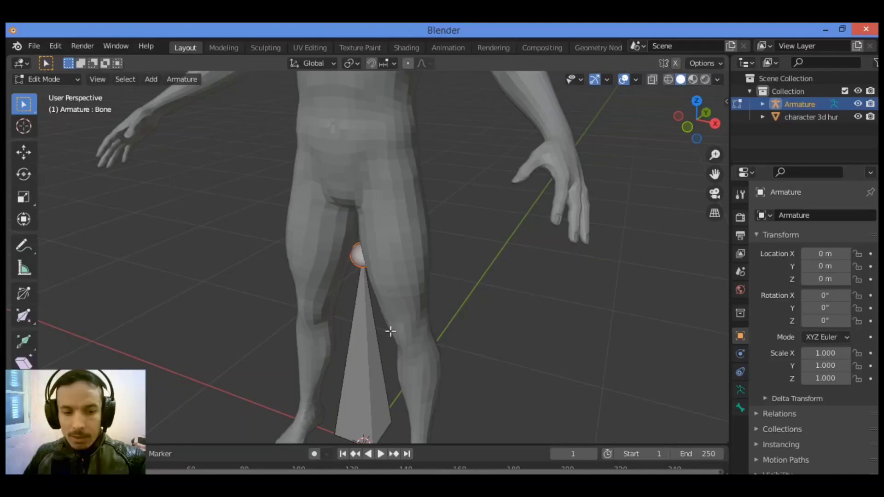
pyautogui.moveTo(388, 287)
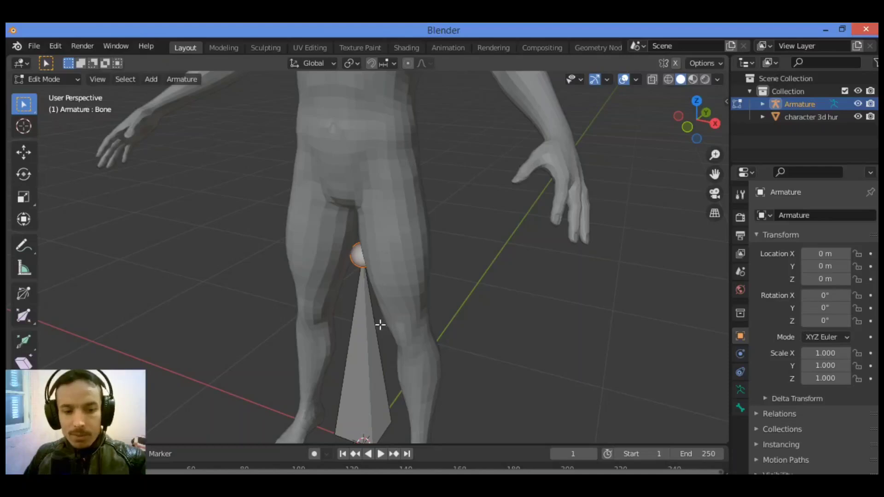
pyautogui.moveTo(408, 380)
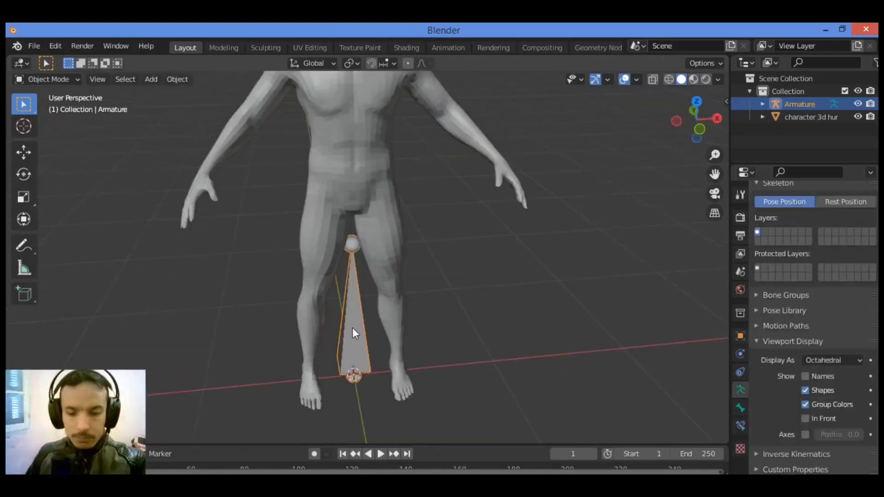
pyautogui.moveTo(354, 316)
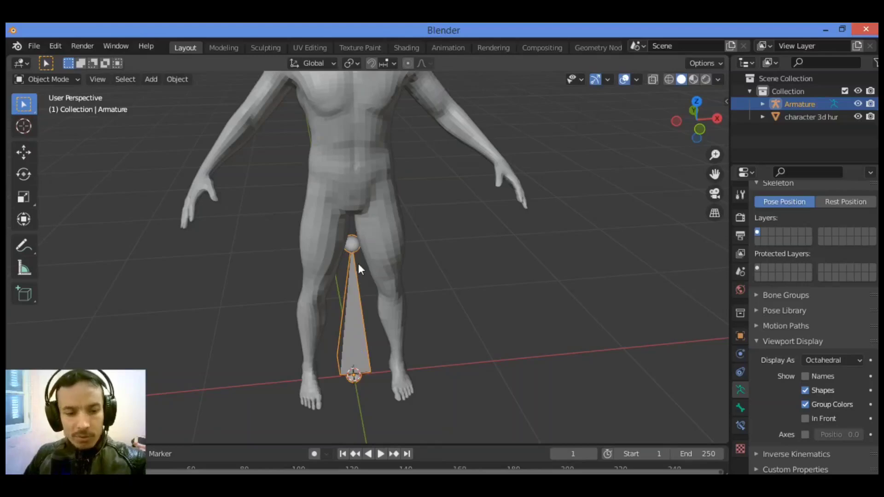
pyautogui.moveTo(370, 265)
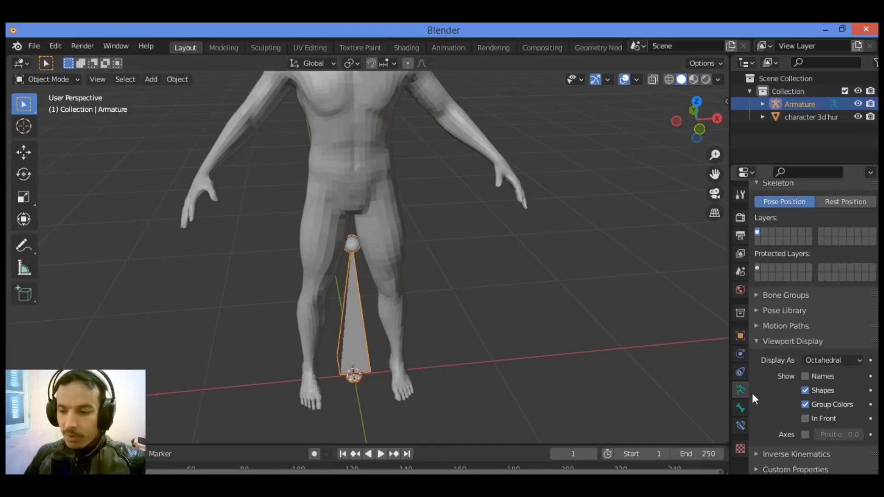
pyautogui.moveTo(739, 390)
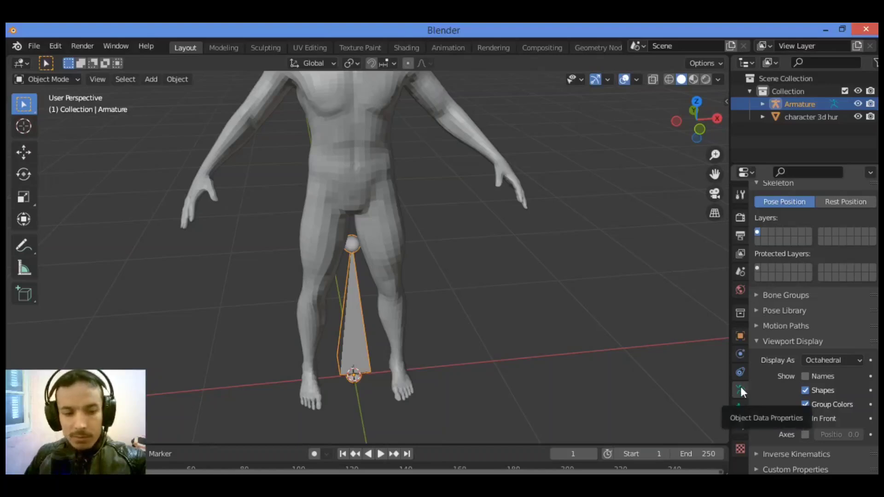
pyautogui.moveTo(786, 417)
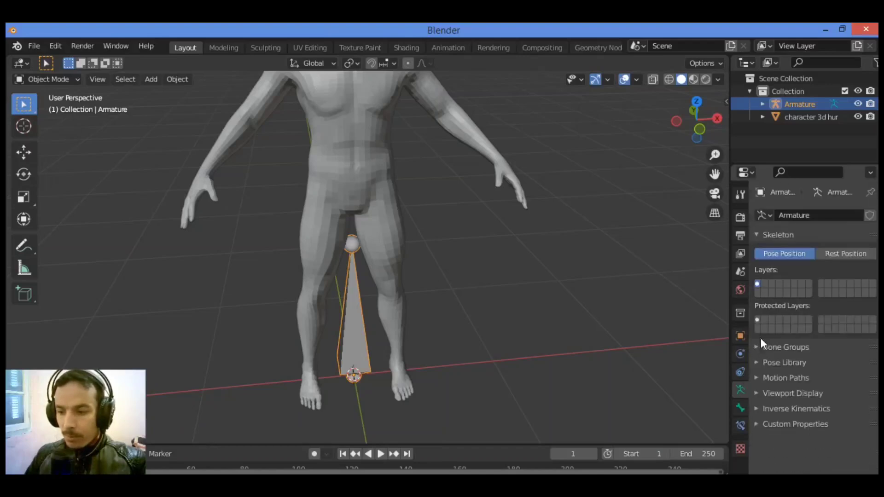
# Enable In Front under the armature's Viewport Display, then re-enter Edit Mode
pyautogui.click(793, 393)
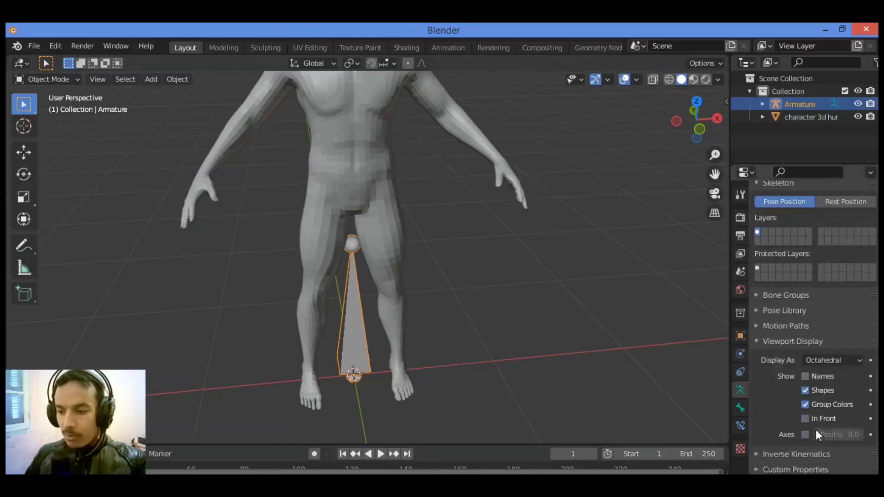
pyautogui.click(805, 418)
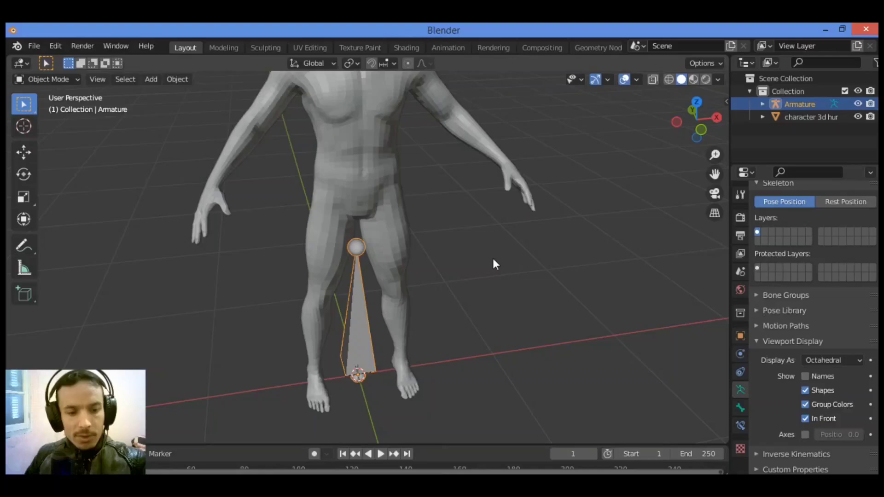
pyautogui.moveTo(480, 292)
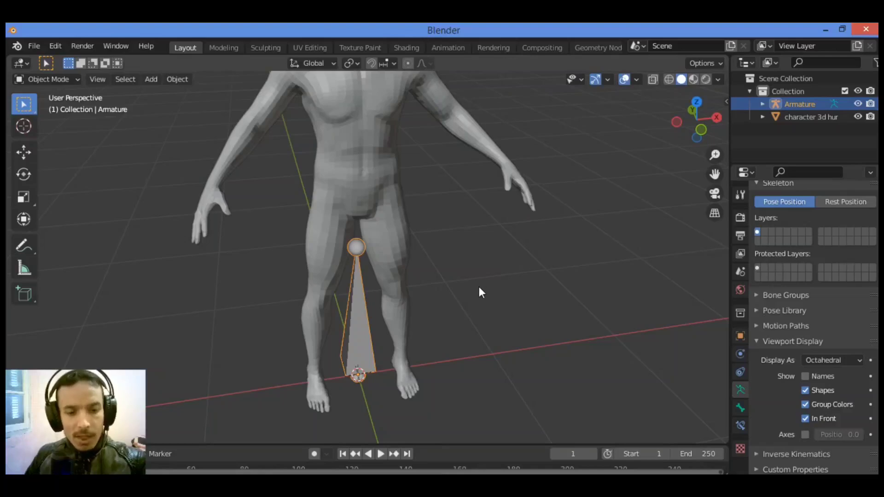
pyautogui.moveTo(453, 268)
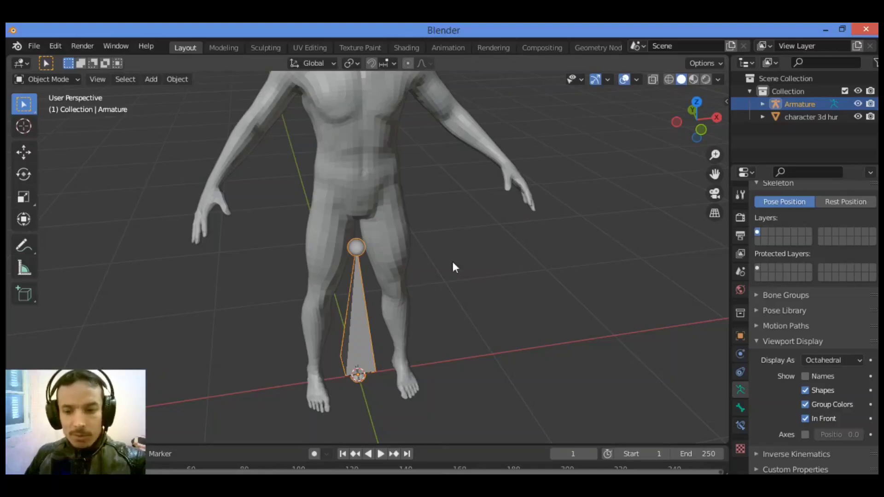
pyautogui.moveTo(343, 301)
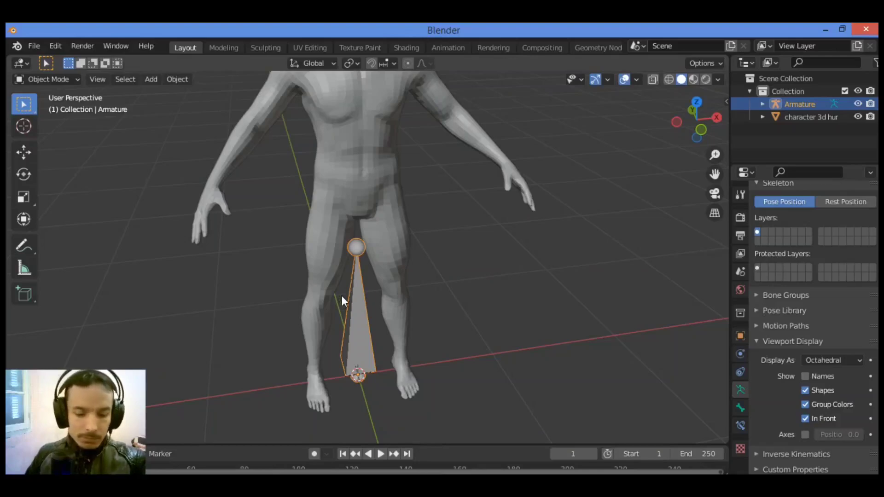
pyautogui.moveTo(325, 328)
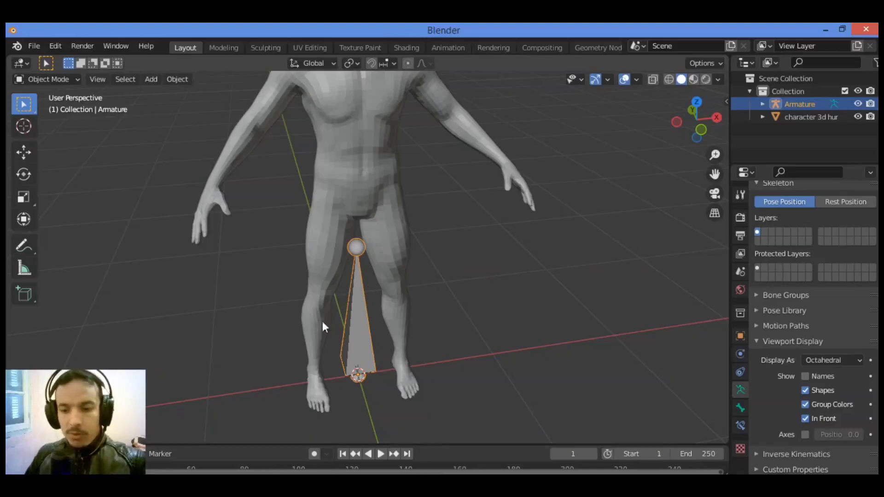
pyautogui.moveTo(362, 320)
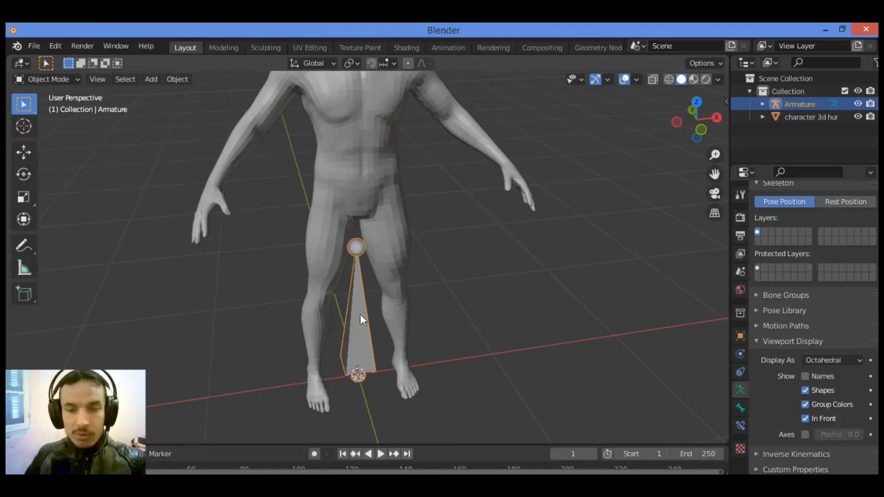
pyautogui.press('Tab')
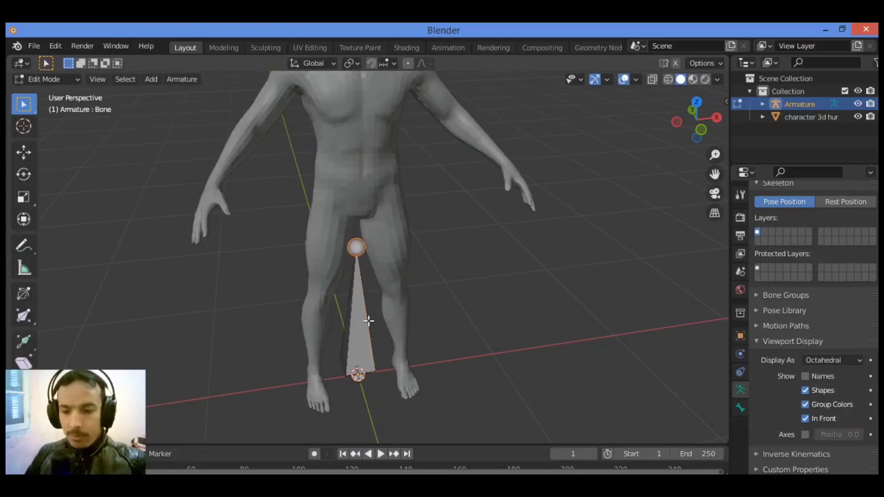